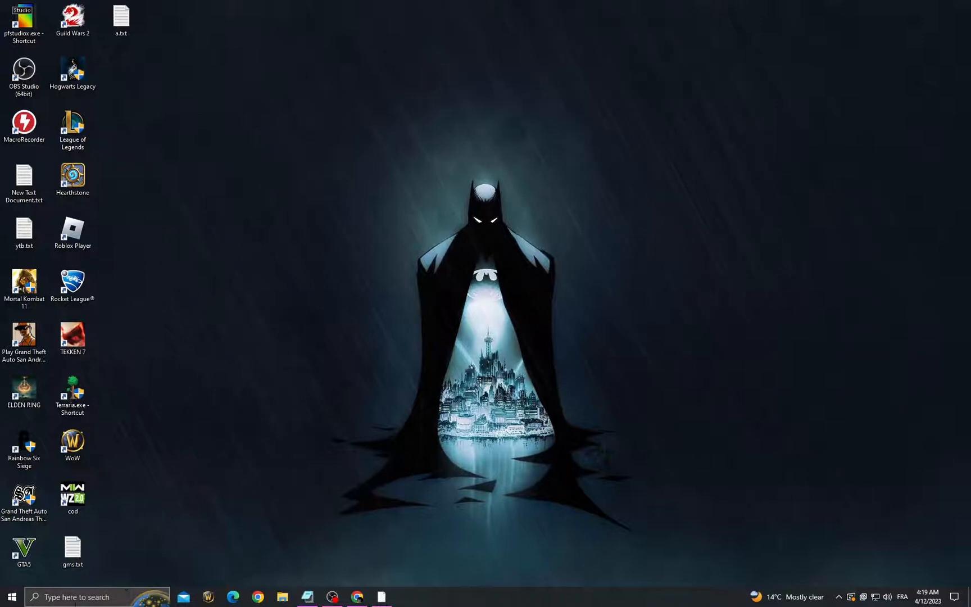
Set Windows visual effects to 'Adjust for best performance' in System Properties and apply it
type("view advanced system settings")
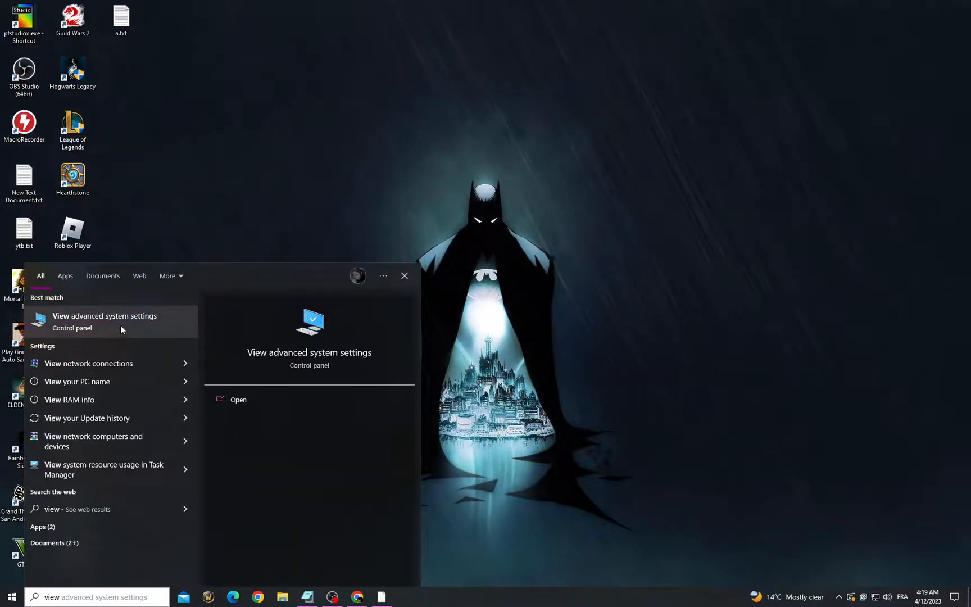
left_click(104, 321)
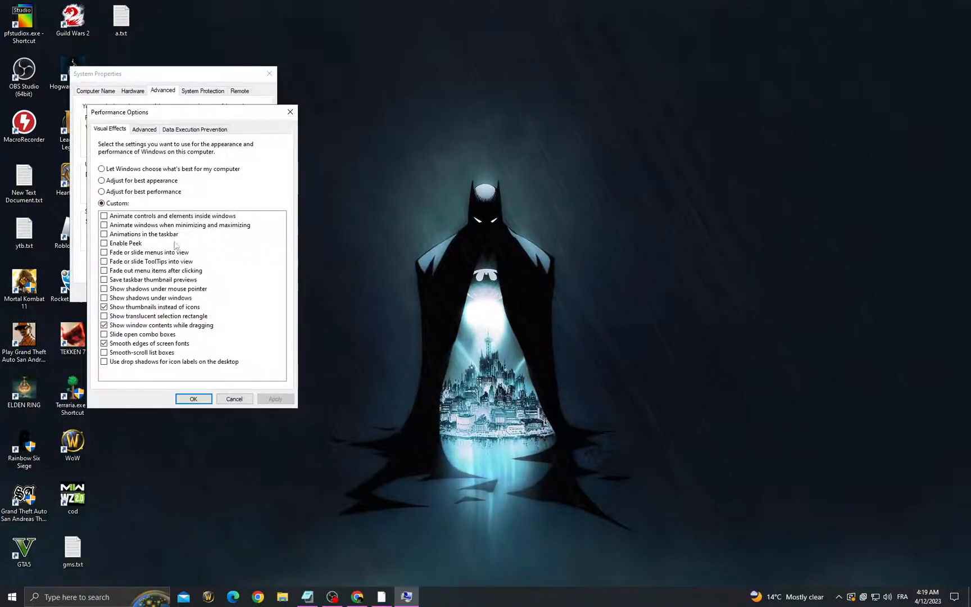
left_click(102, 191)
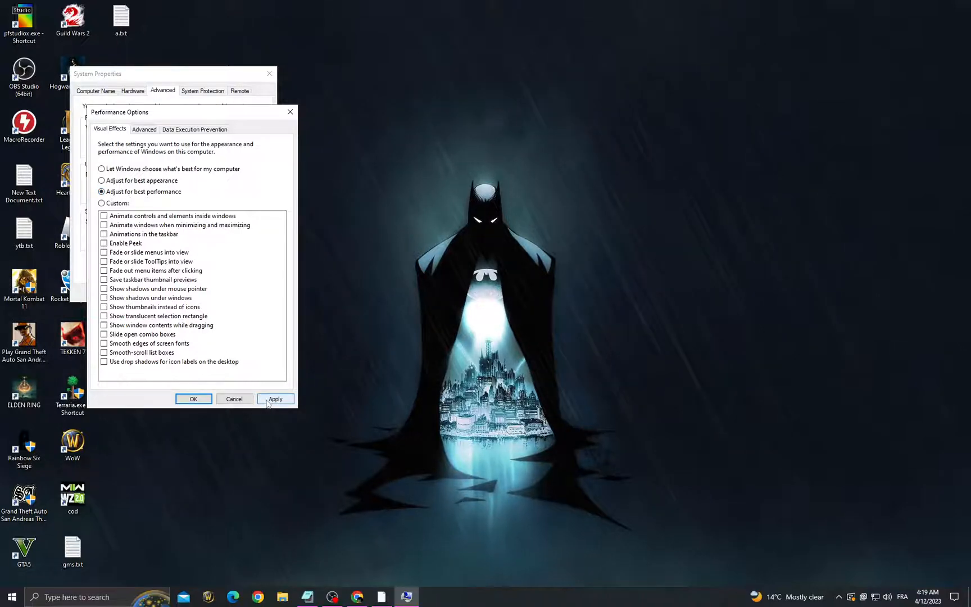
left_click(193, 398)
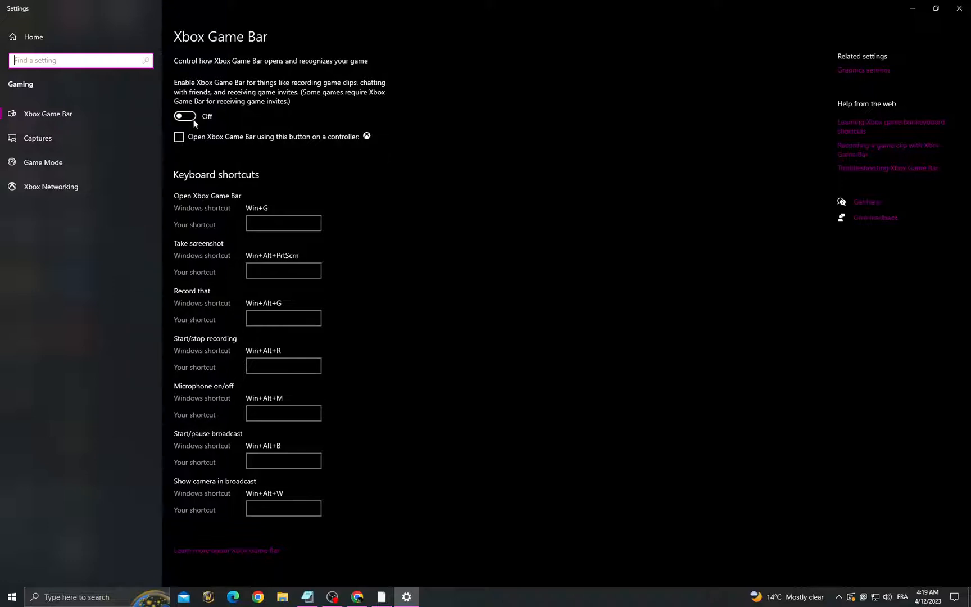
mouse_move(600, 5)
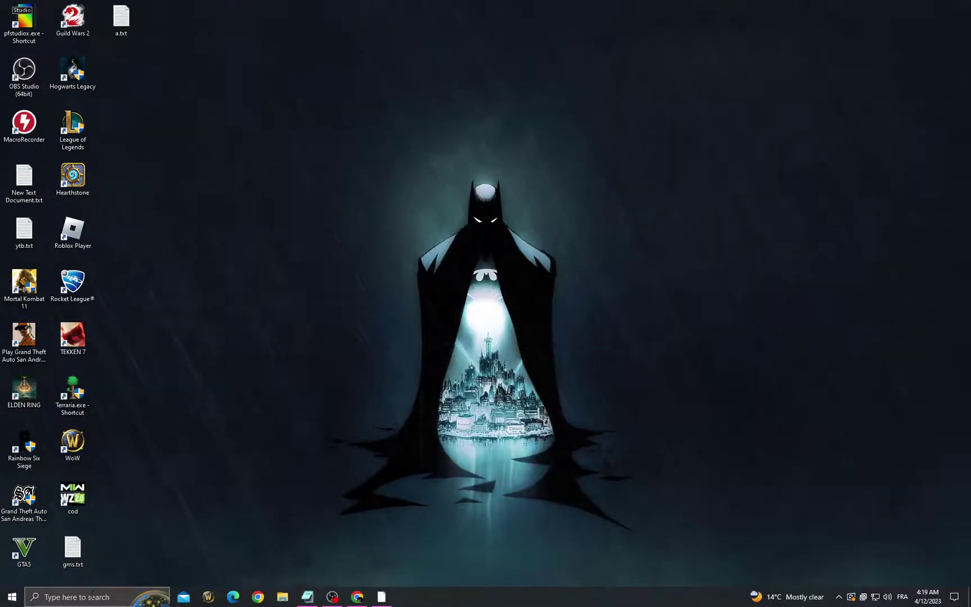
left_click(94, 597)
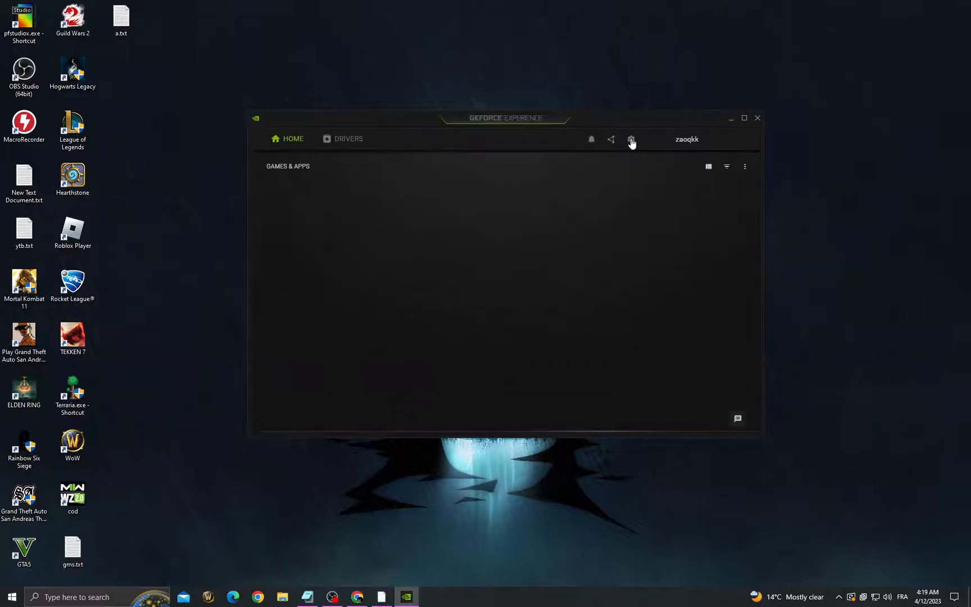
left_click(630, 138)
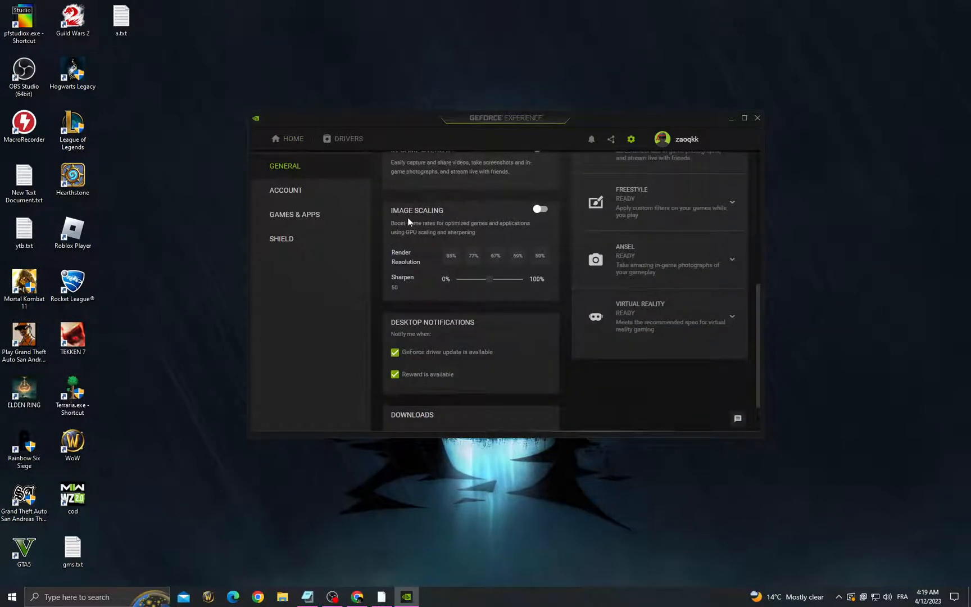
mouse_move(762, 120)
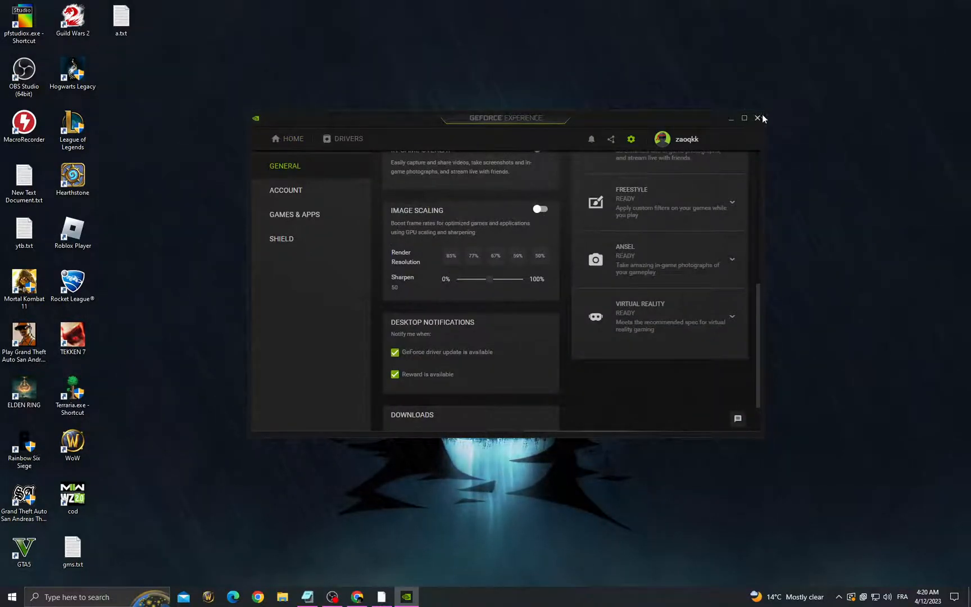
left_click(757, 118)
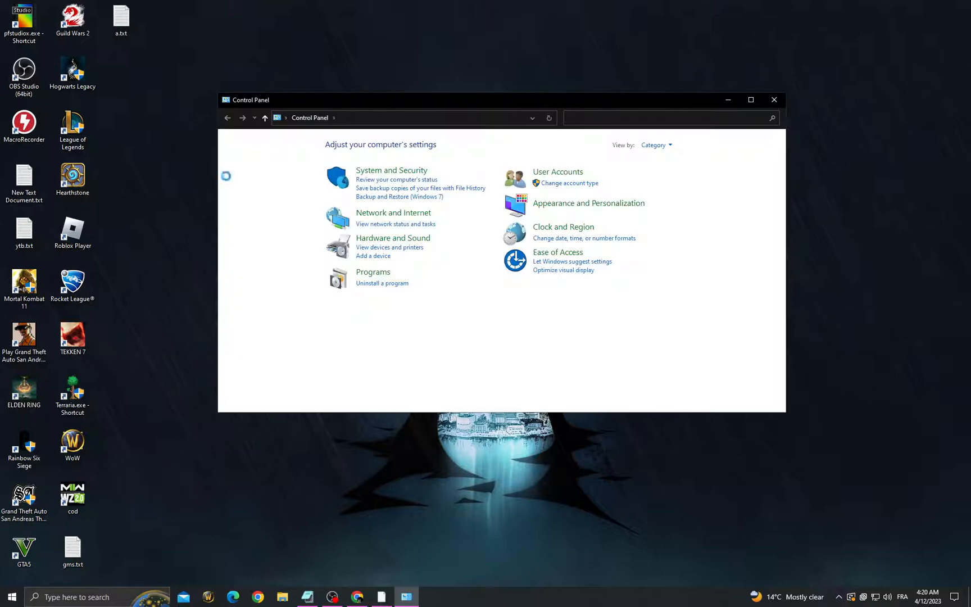
mouse_move(403, 231)
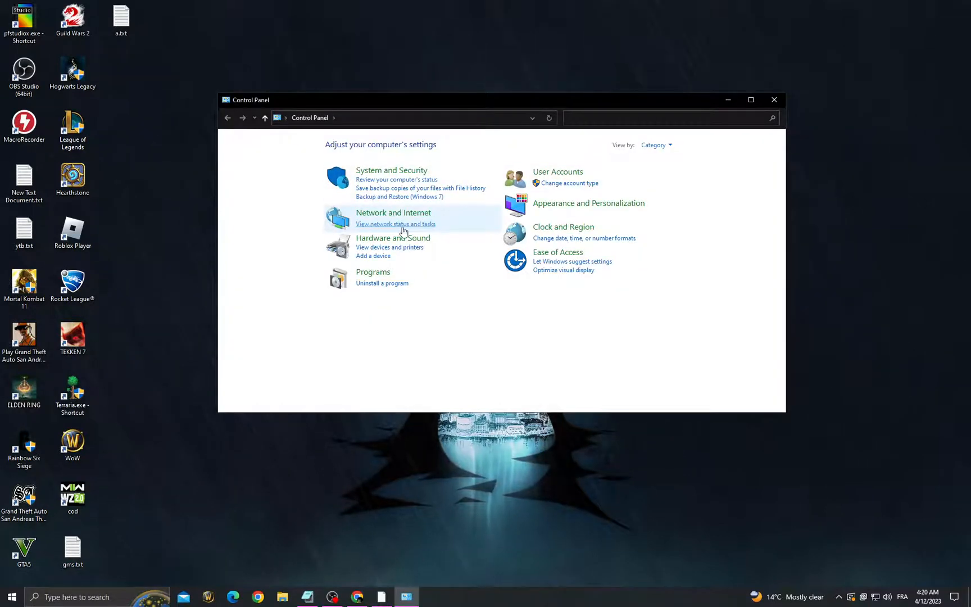
Reach the Network Connections list via Network and Sharing Center's adapter settings
left_click(395, 223)
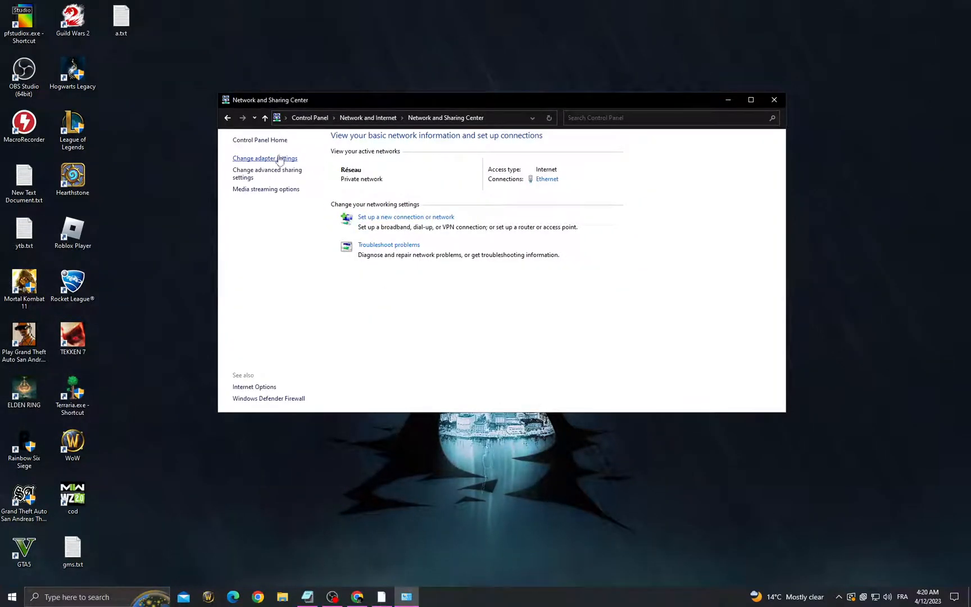
left_click(264, 159)
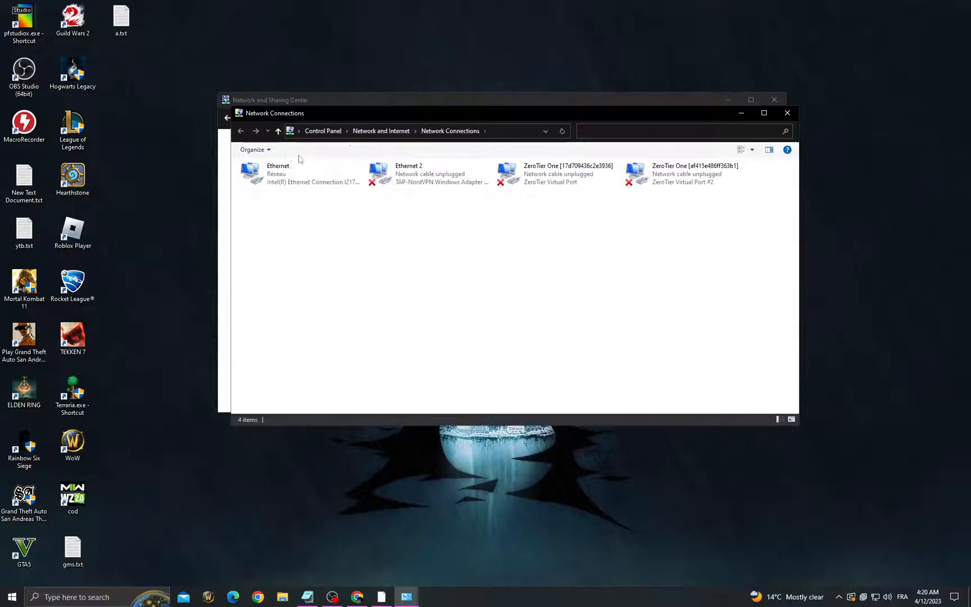
mouse_move(284, 177)
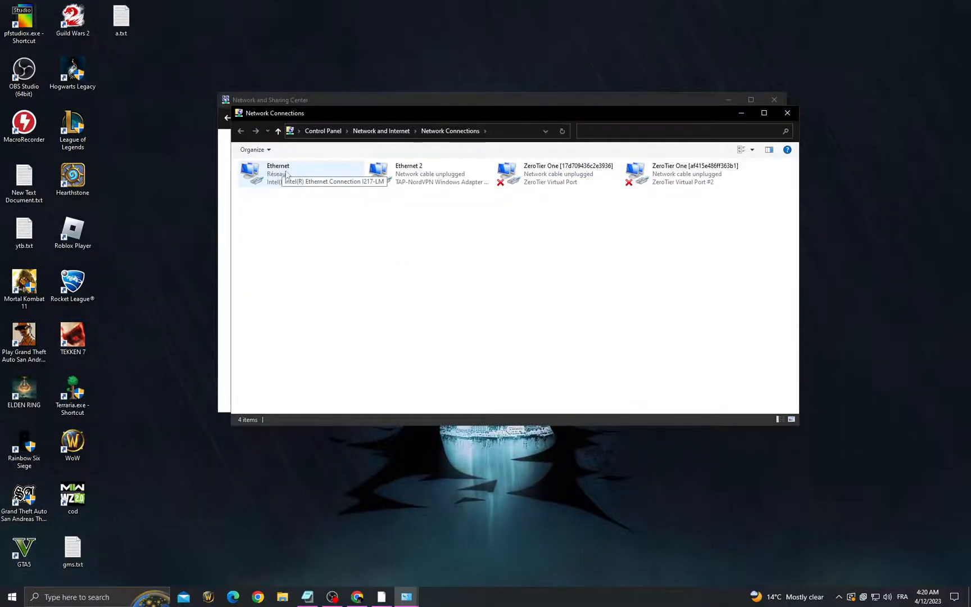
right_click(278, 173)
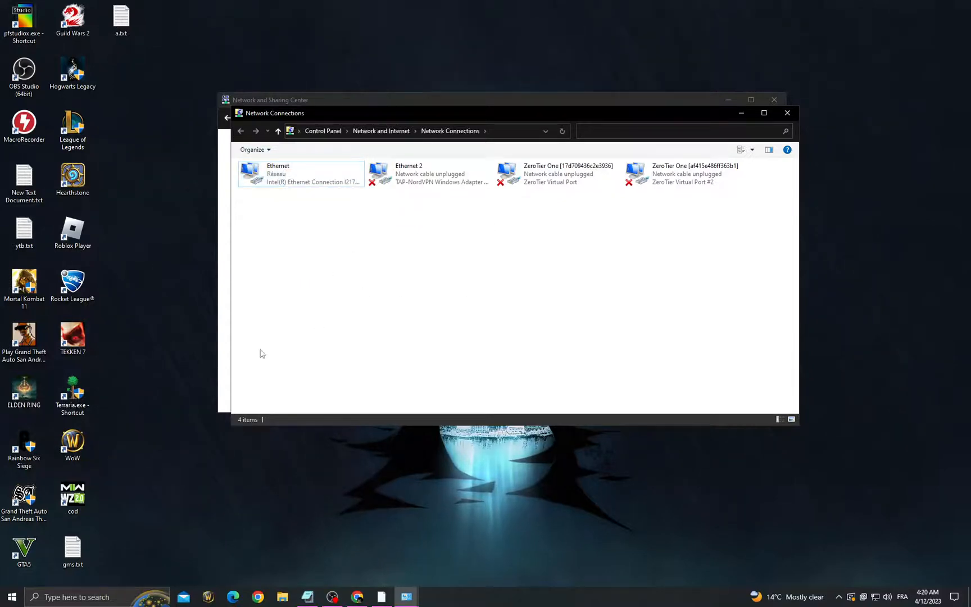
mouse_move(718, 125)
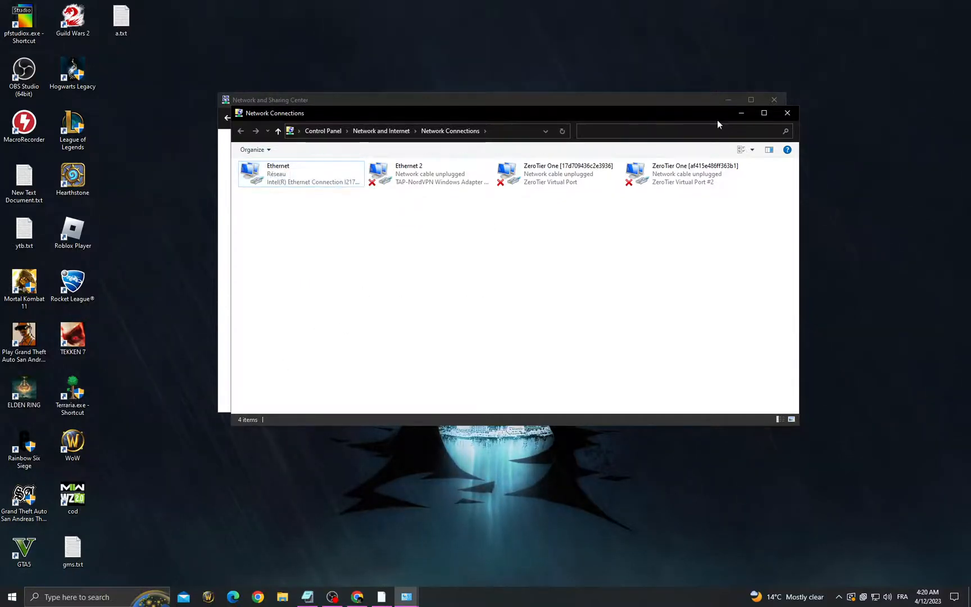